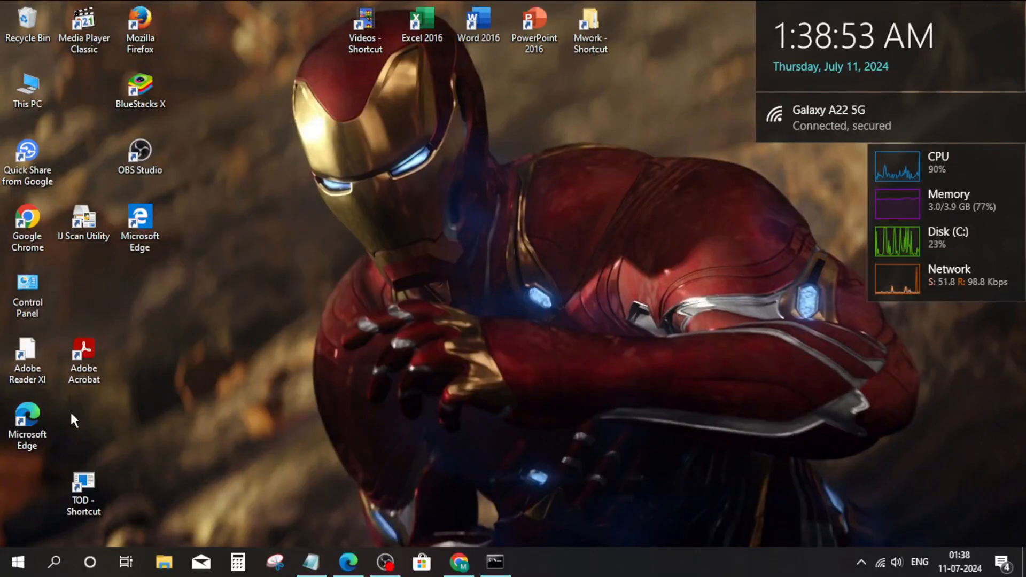
Step: Search the Start menu for 'task manager'
click(18, 561)
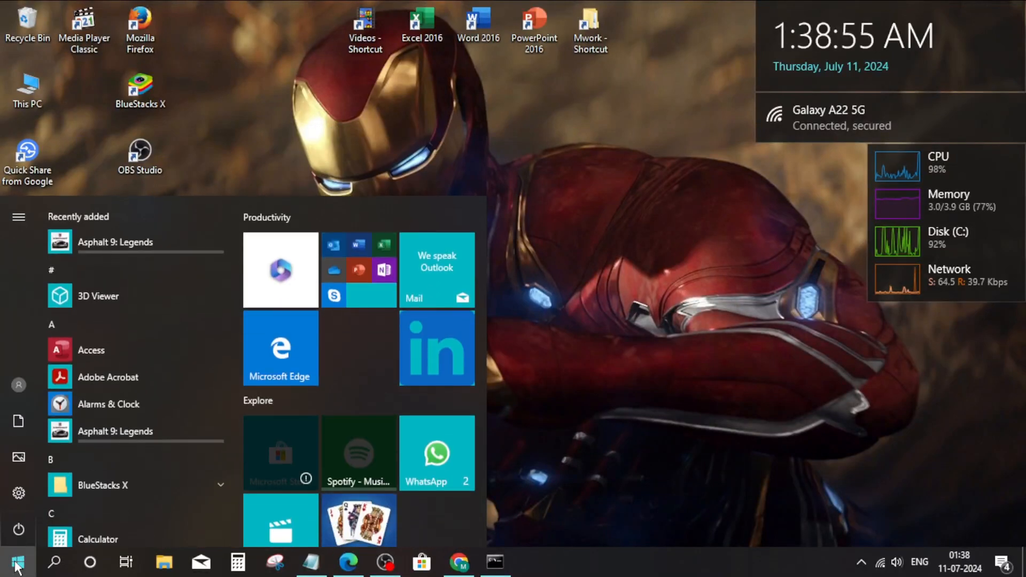
text(task manager)
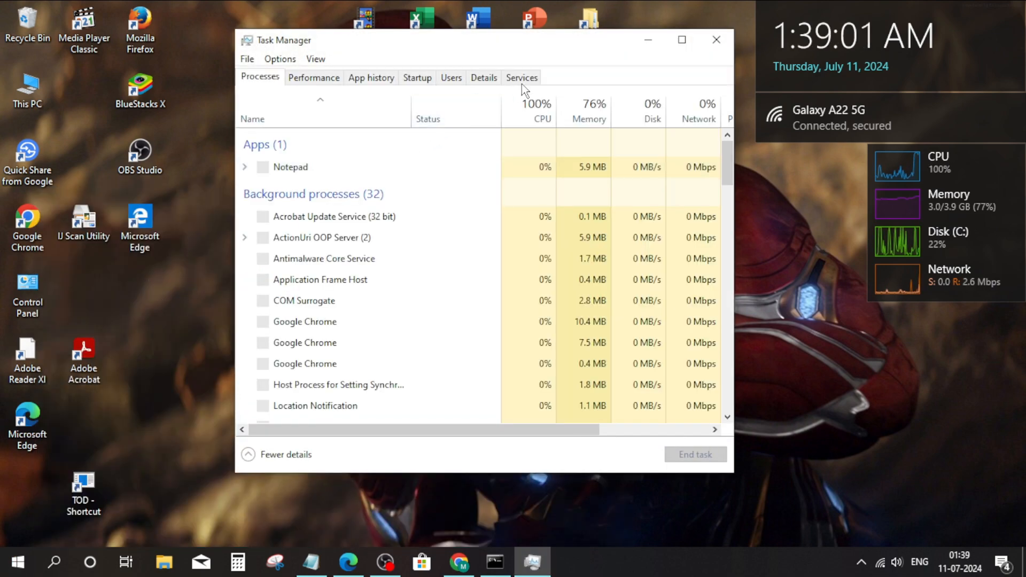
Step: On the Services tab, scroll to msiserver and open the Services console
click(522, 77)
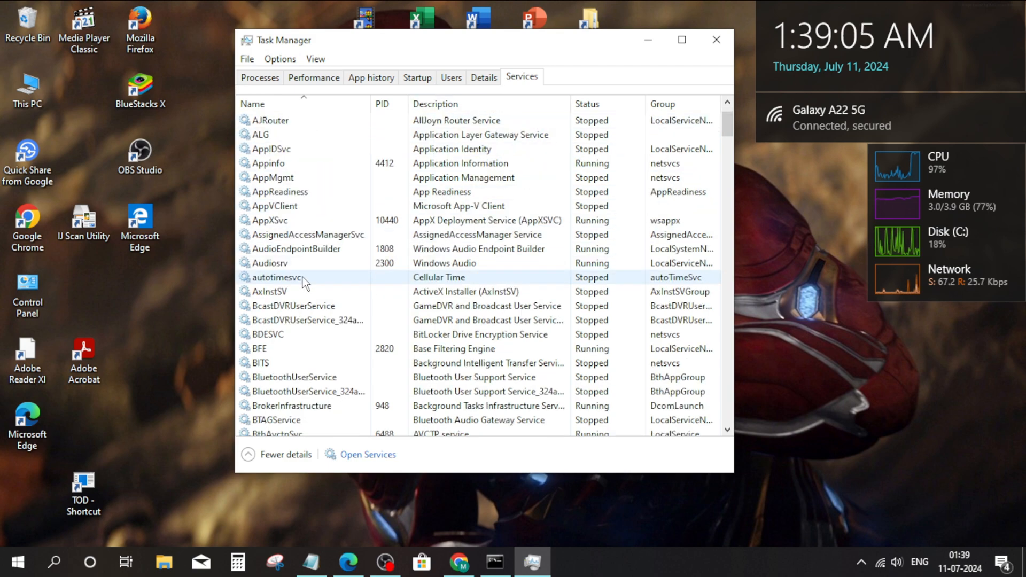
scroll(down, 3)
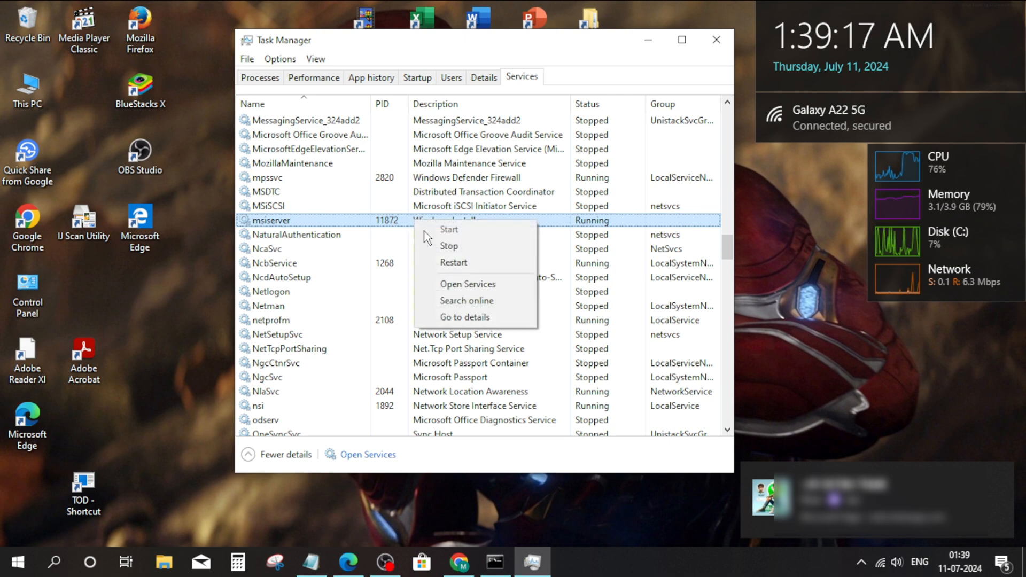
mouse_move(467, 284)
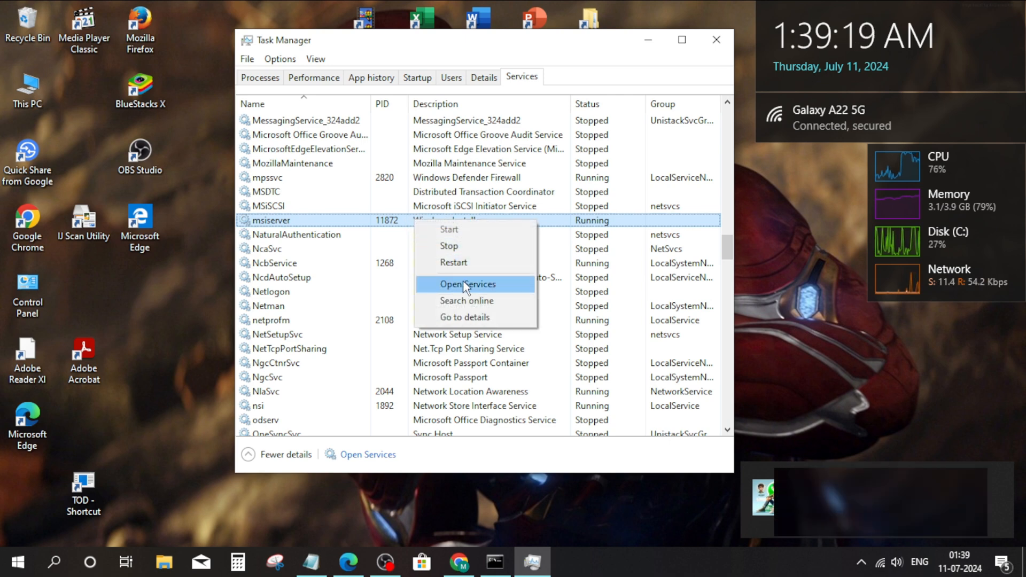
click(467, 285)
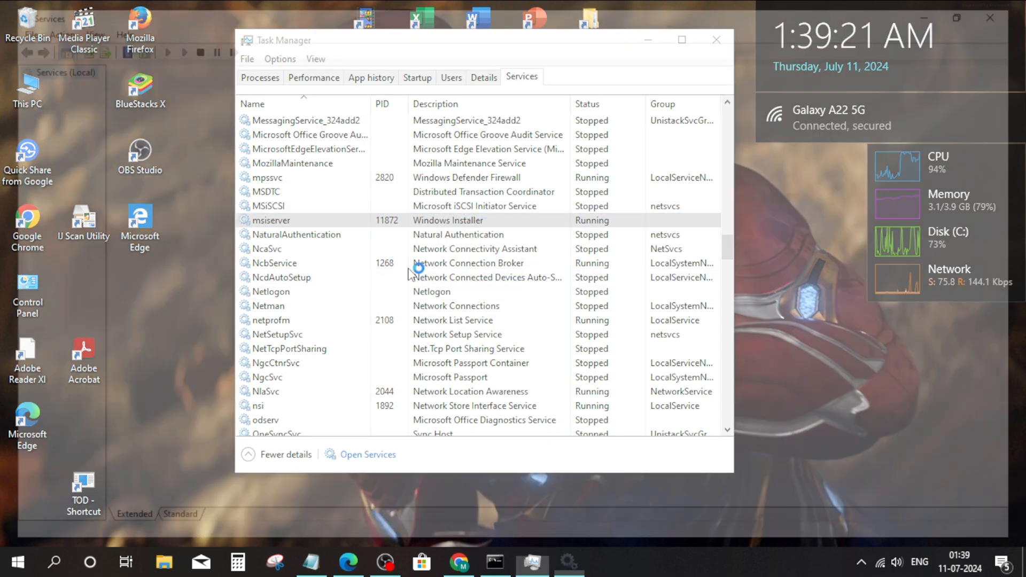
Step: Scroll to the Windows Installer service in Services and restart it
click(368, 454)
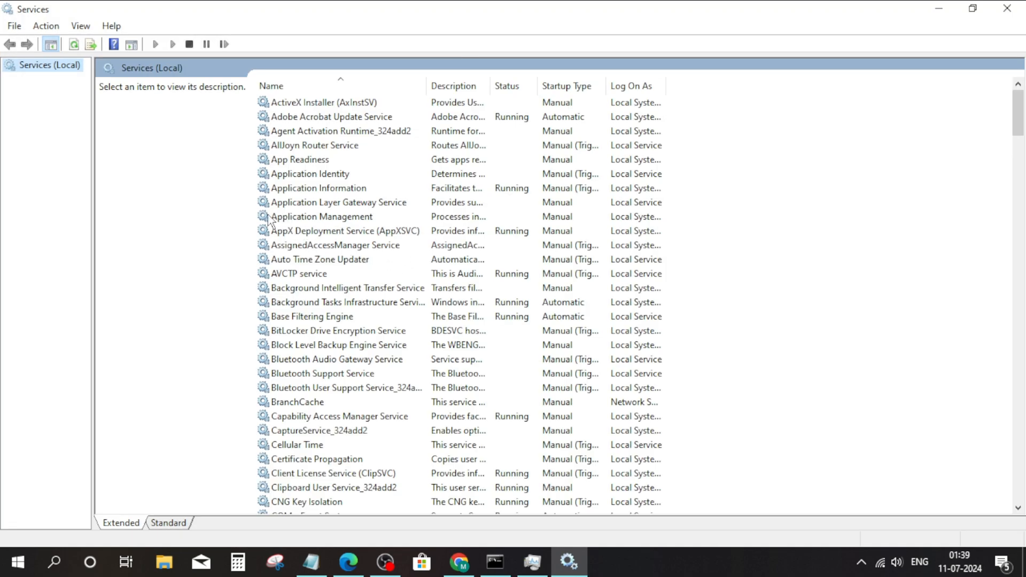
scroll(down, 3)
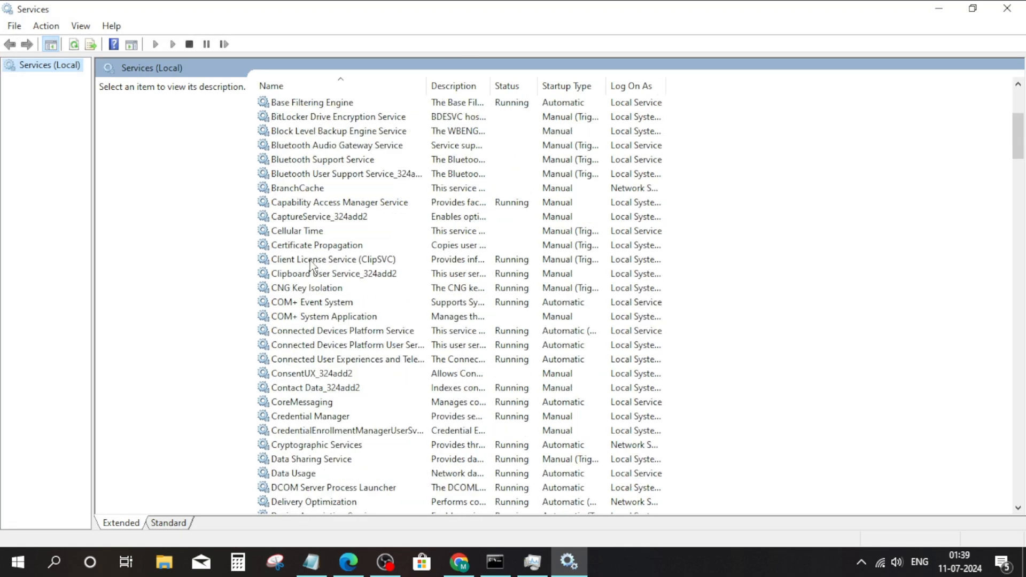
scroll(down, 3)
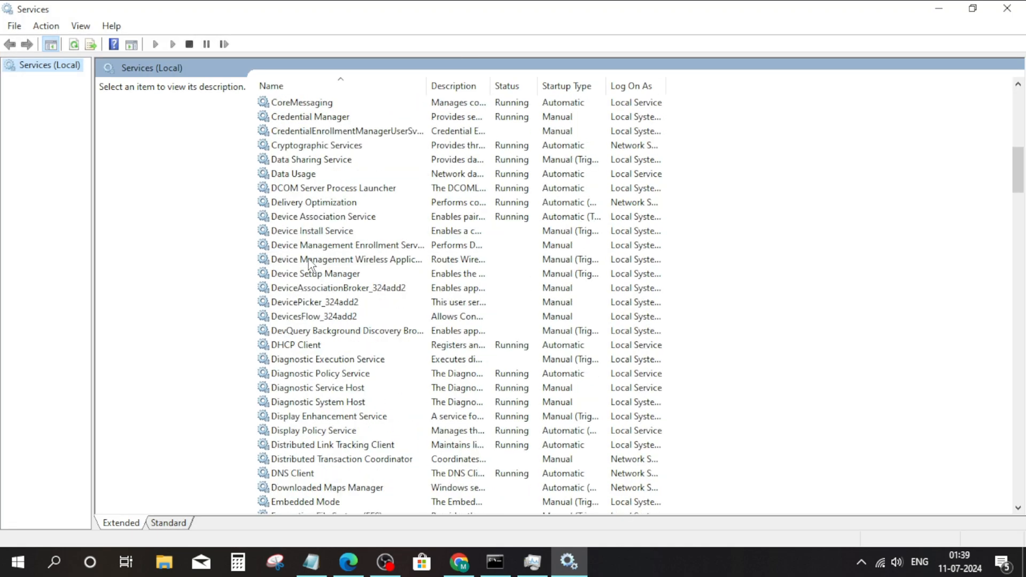
scroll(down, 3)
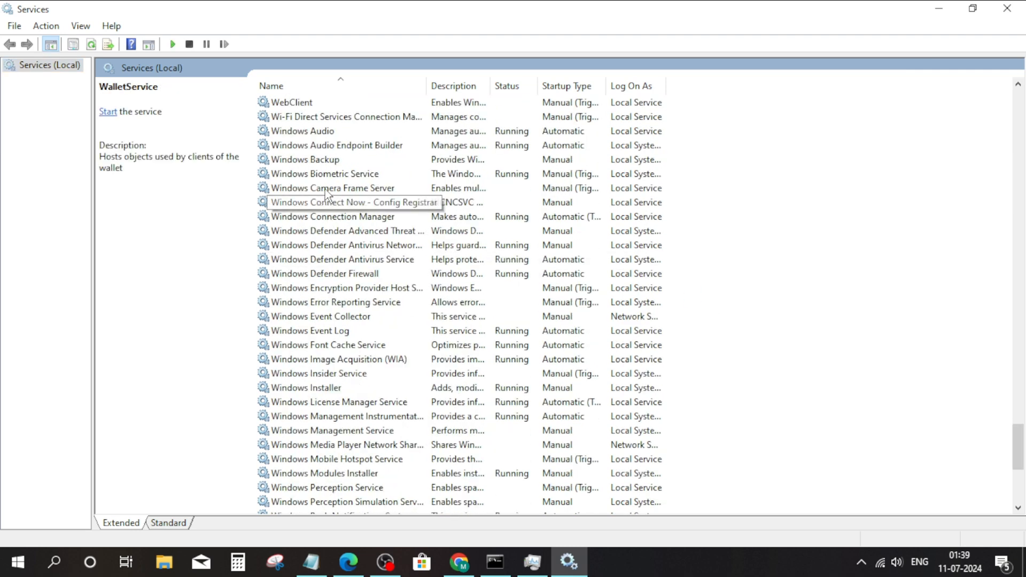
click(321, 388)
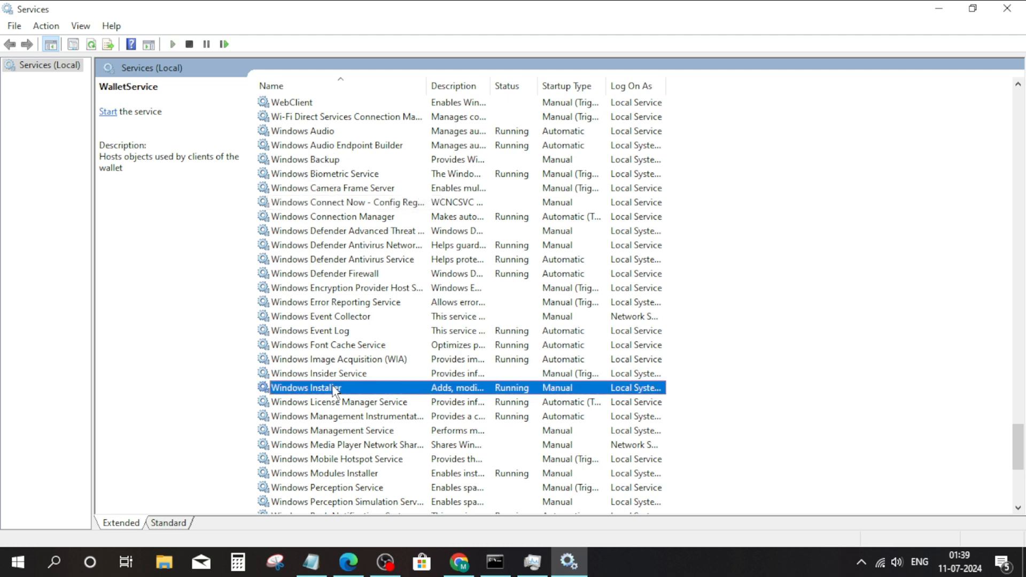
click(333, 387)
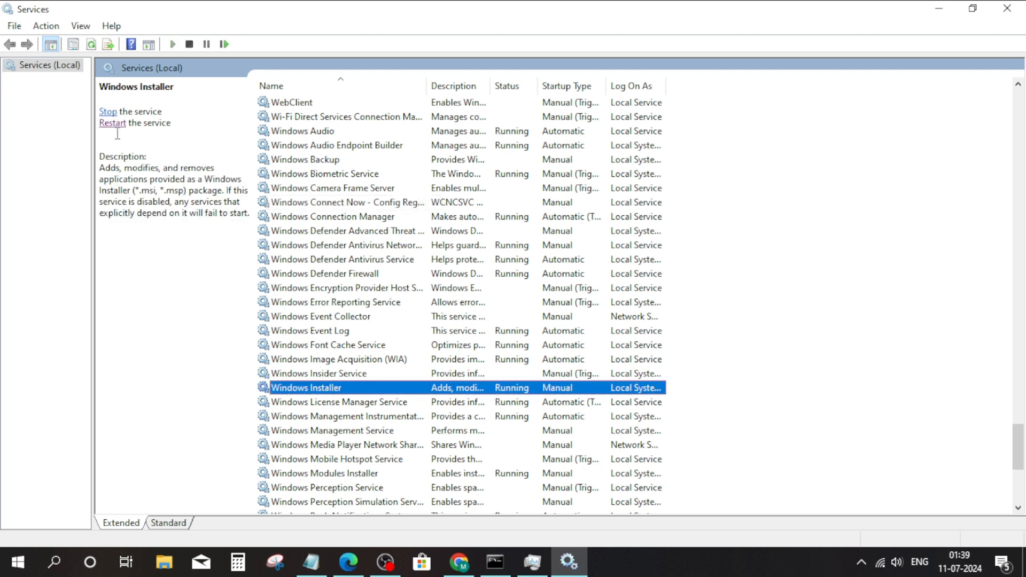
mouse_move(115, 124)
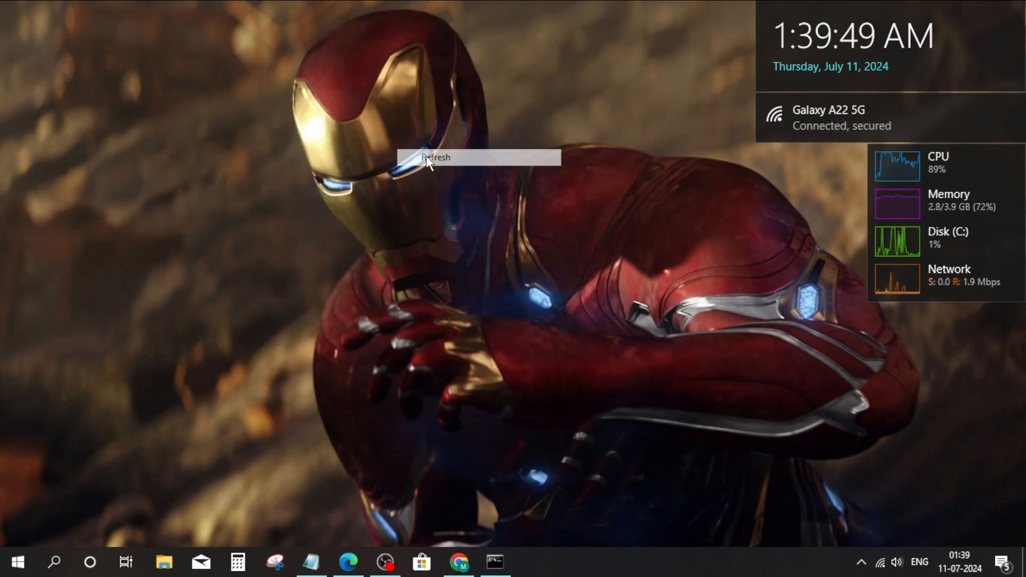
Step: Search Start for 'cmd' to find Command Prompt
click(437, 157)
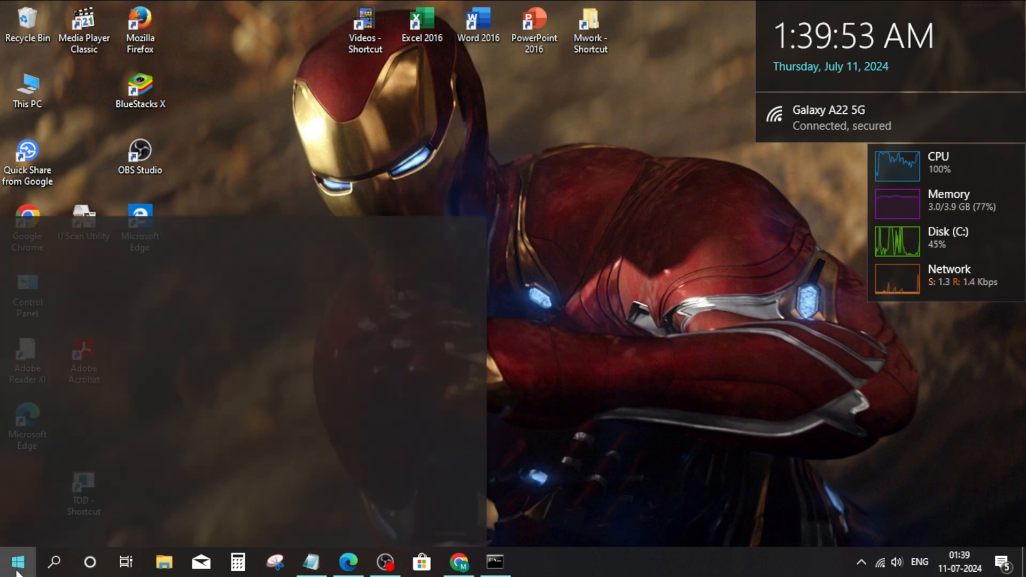
text(cmd)
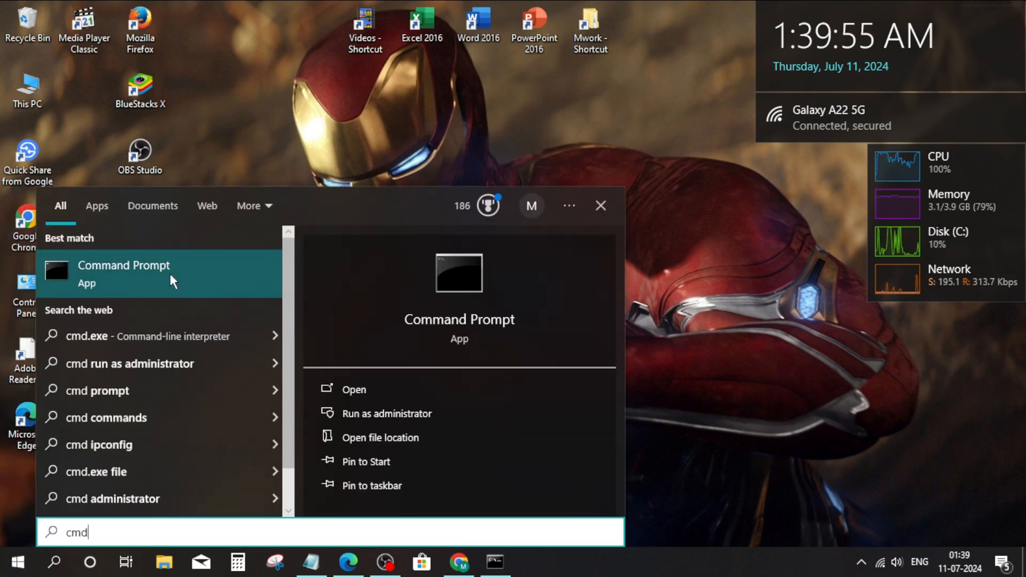
Step: Launch Command Prompt and run the system32 and syswow64 msiexec /unregister commands
click(124, 272)
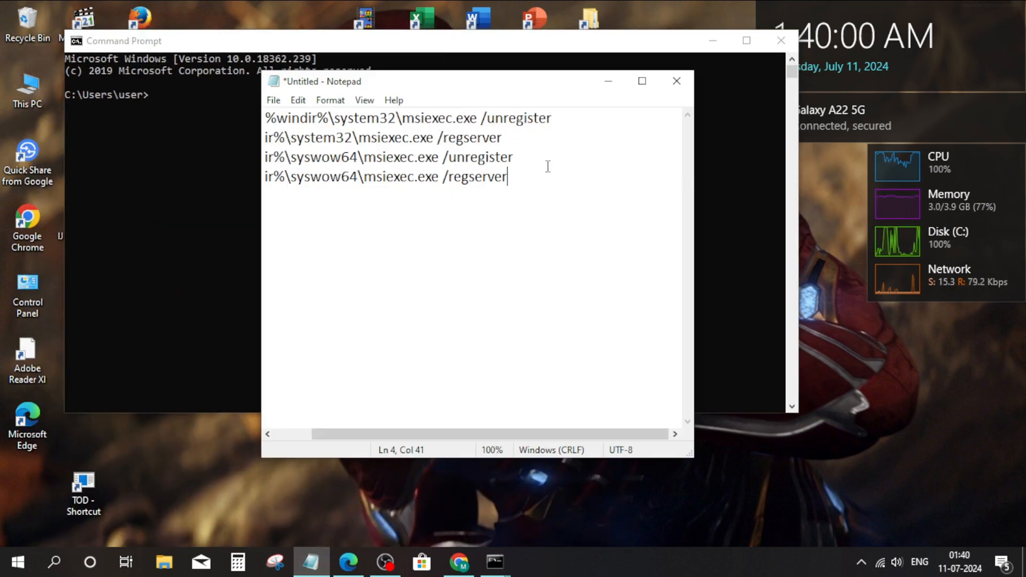
mouse_move(675, 173)
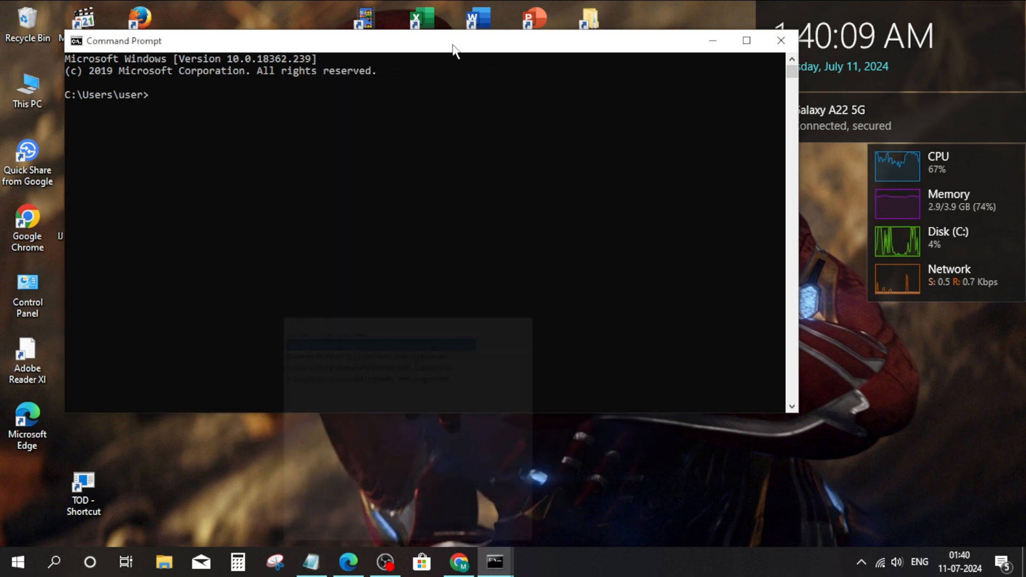
text(Get-Ap%windir%\system32\msiexec.exe /unregister)
text(%windir%\system32\msiexec.exe /regserver)
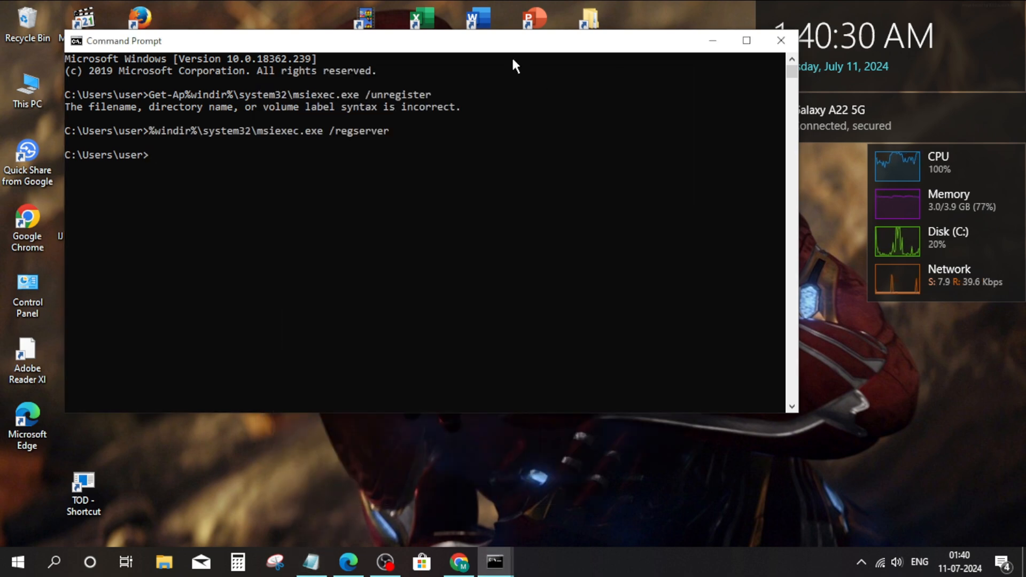
text(%windir%\syswow64\msiexec.exe /unregister)
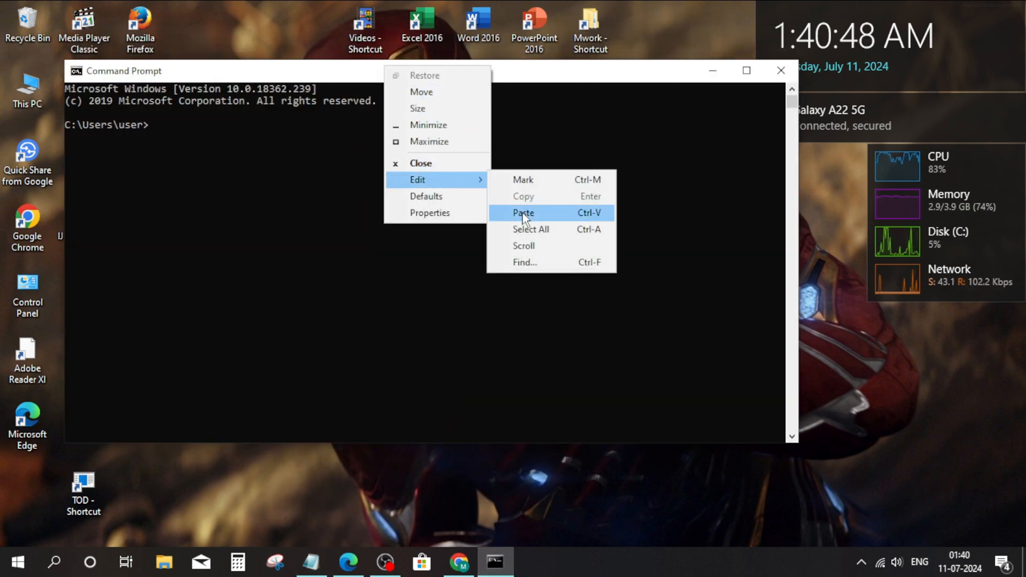
click(523, 213)
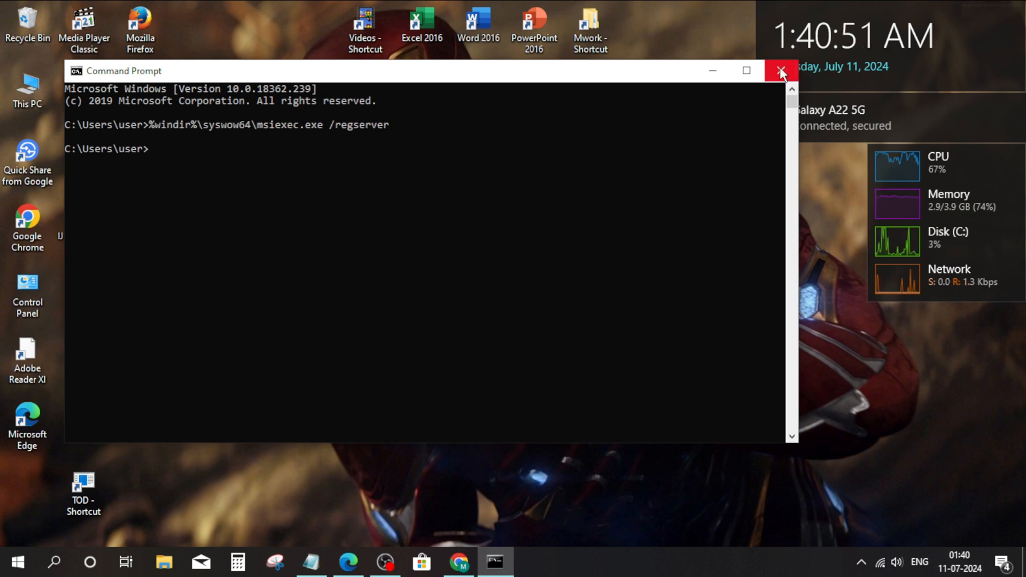
Step: Close the Command Prompt window and open Windows search
click(779, 70)
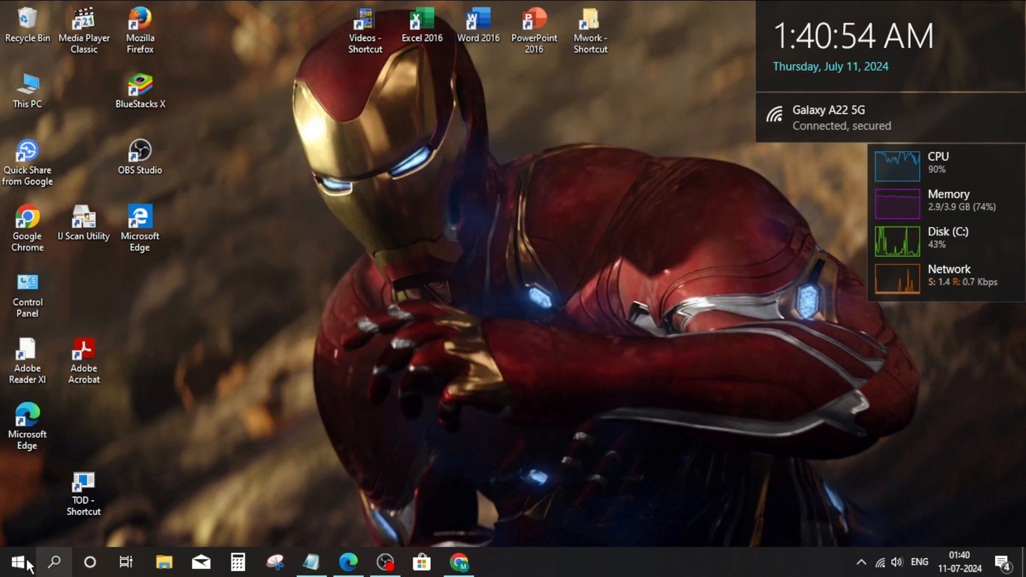
click(13, 563)
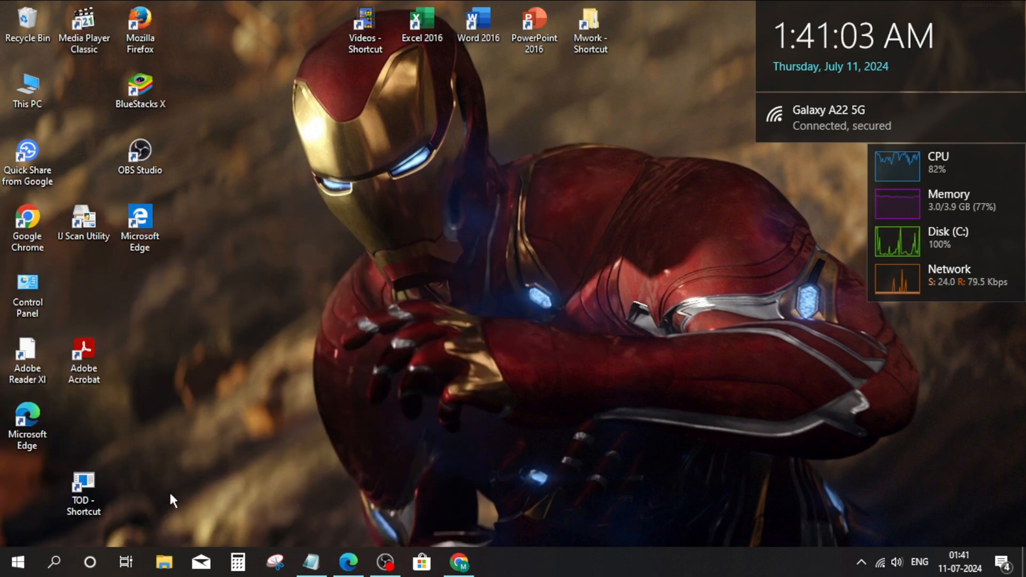
Step: Launch a fresh Command Prompt from a 'cmd' search and enter sfc /scannow
text(cmd)
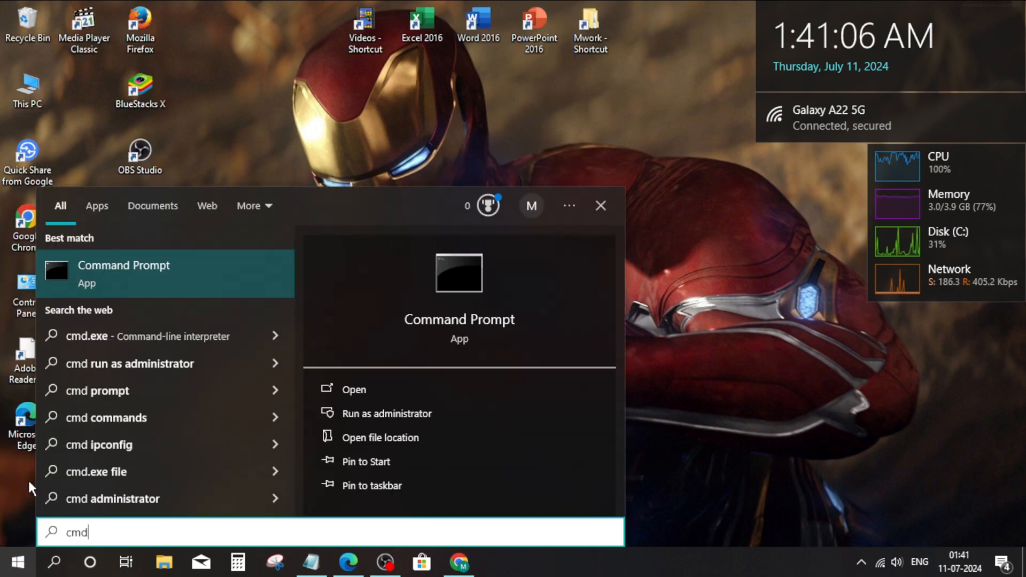
click(123, 274)
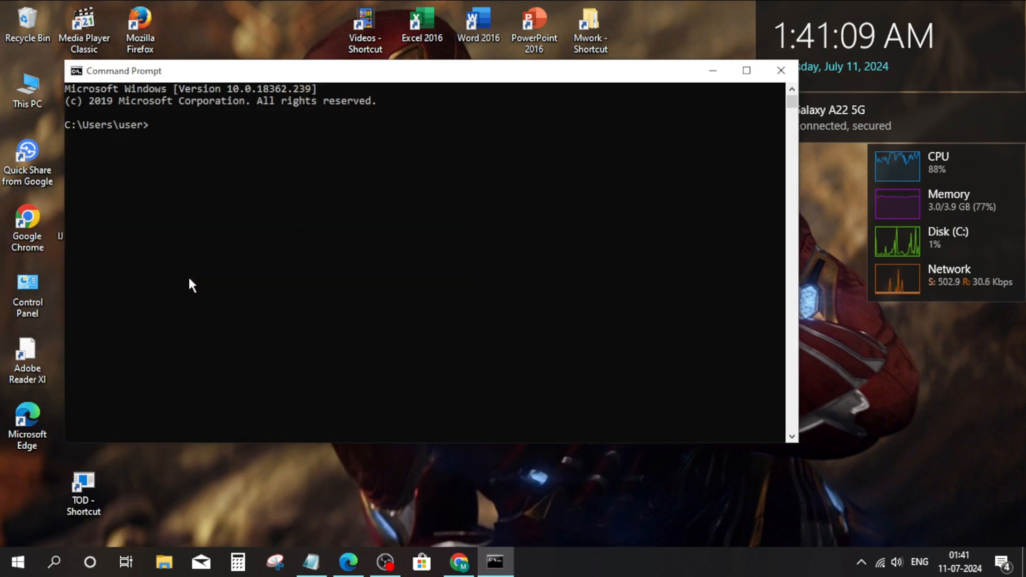
mouse_move(276, 283)
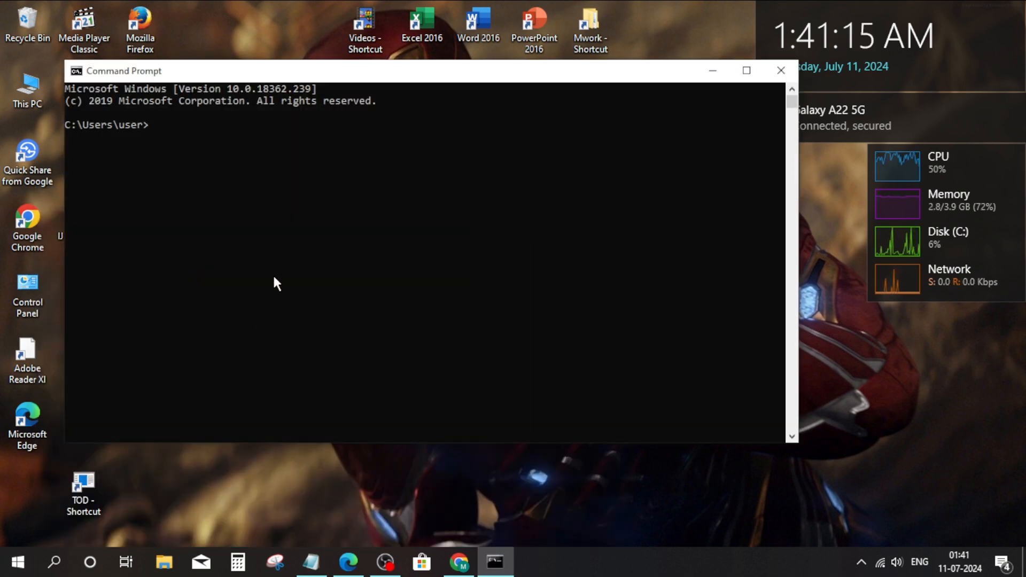
text(sfc)
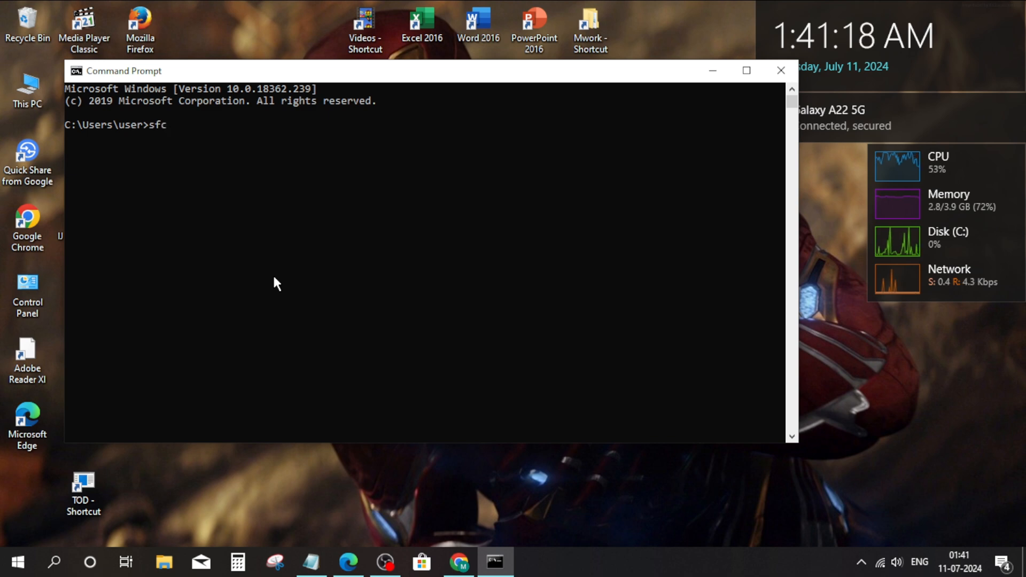
text(/s)
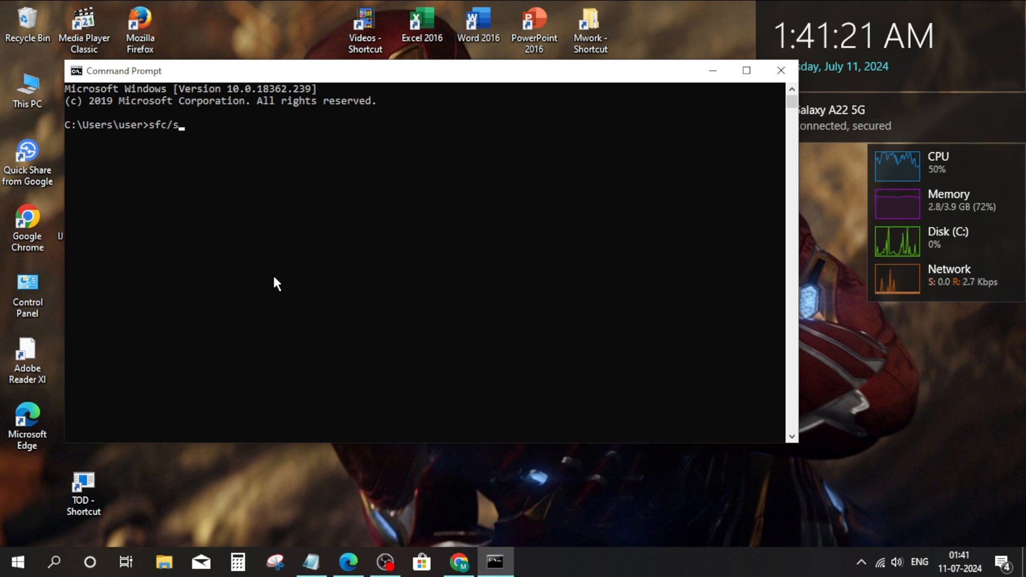
text(cannow)
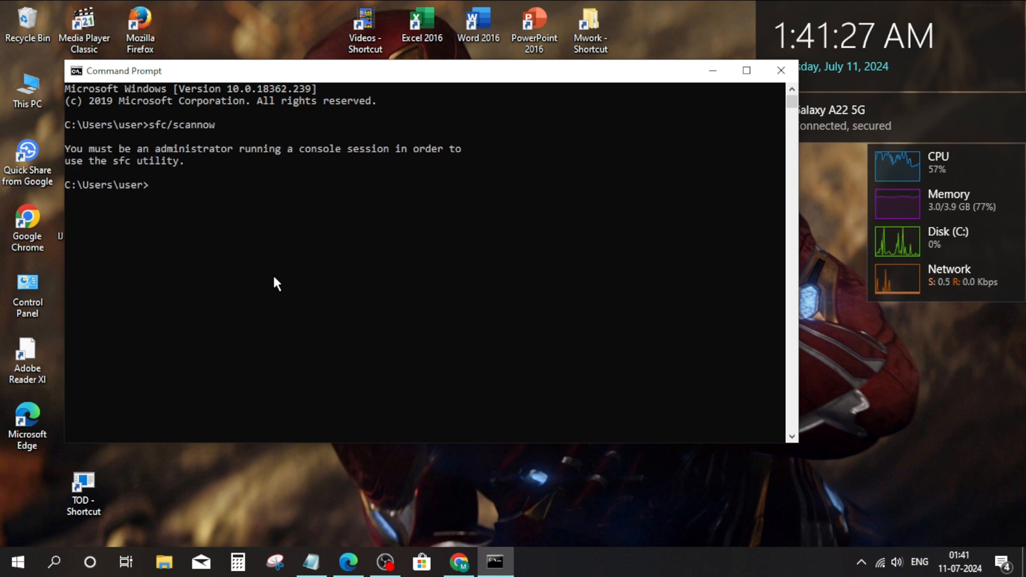
Step: Run dism /online /cleanup-image /restorehealth, which fails with elevation Error 740
text(dism)
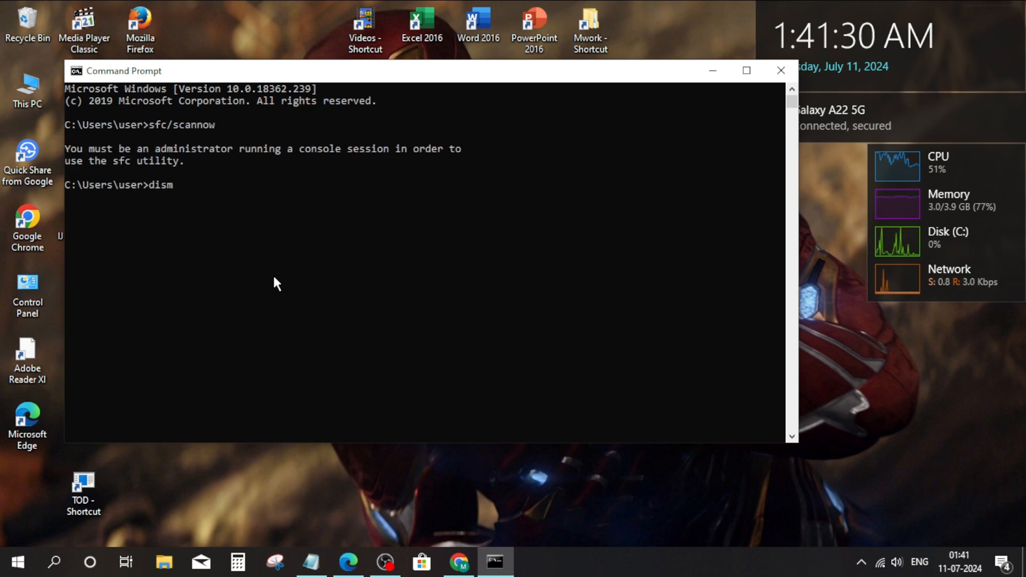
text(/online/cle)
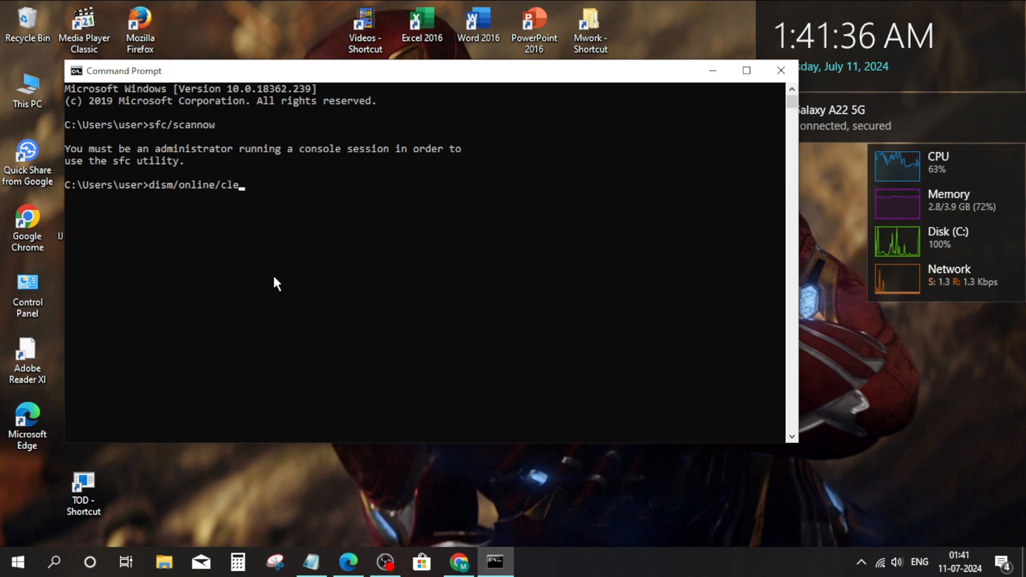
text(anup)
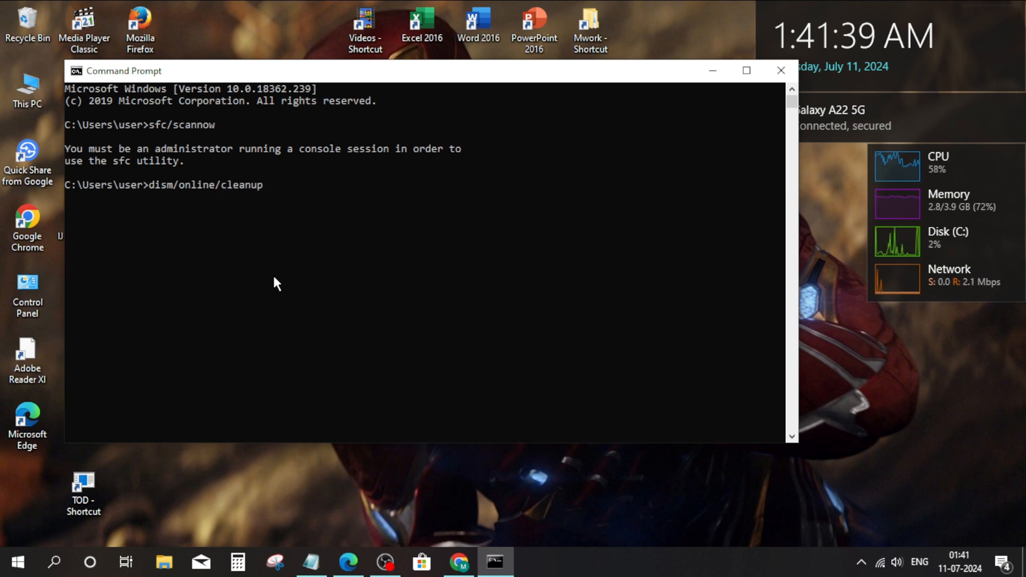
text(-image)
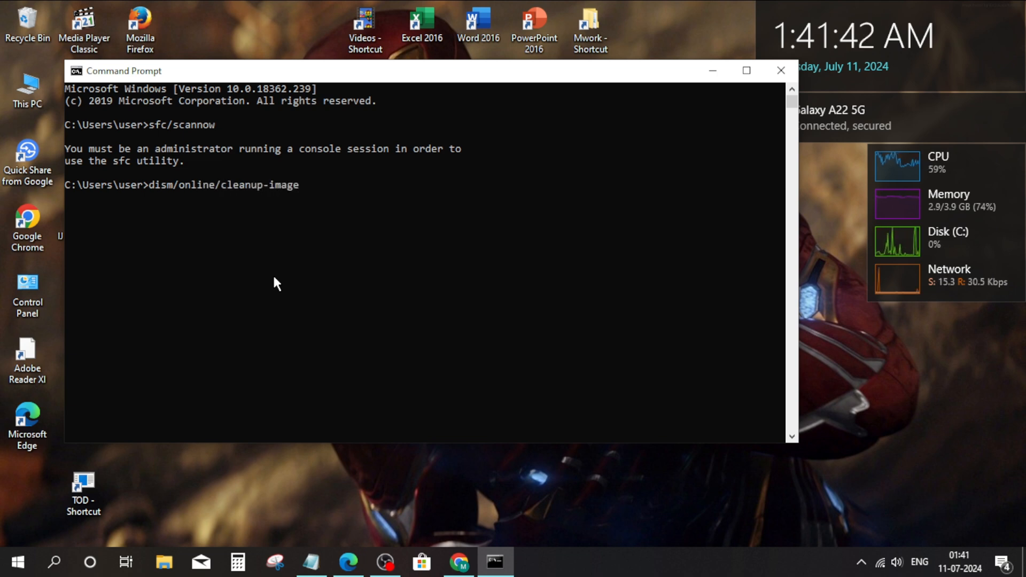
text(/restore)
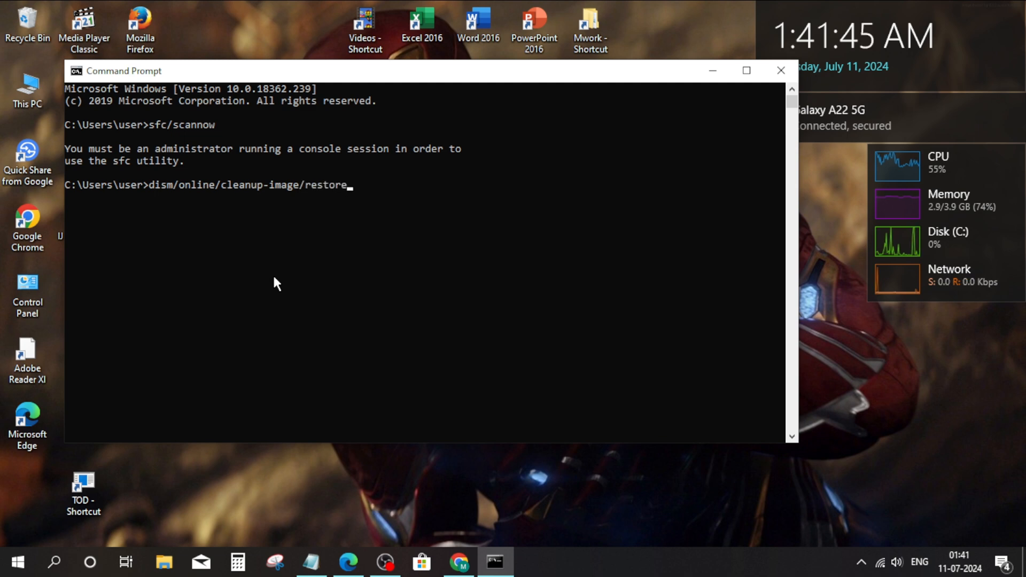
text(health)
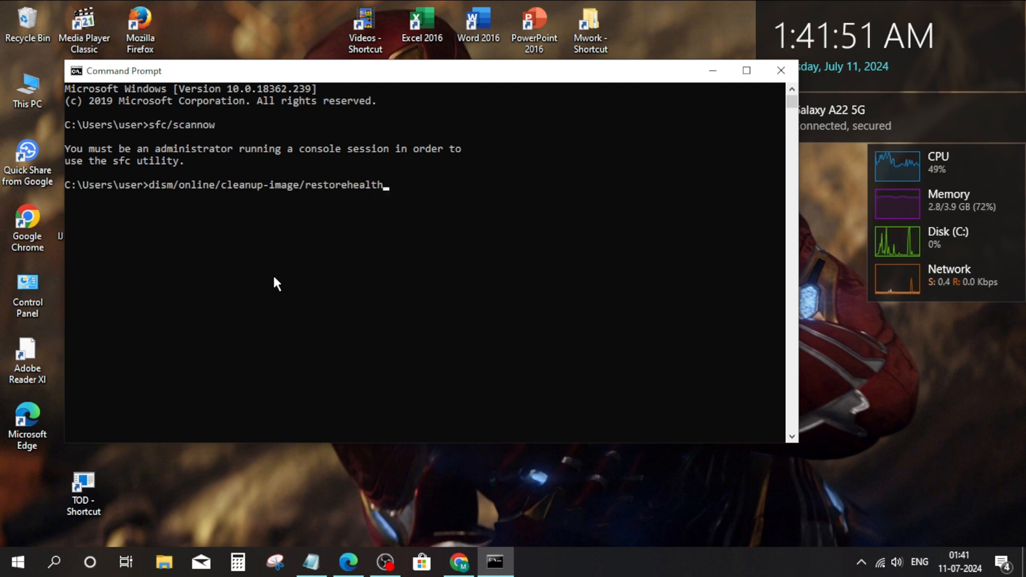
key(Enter)
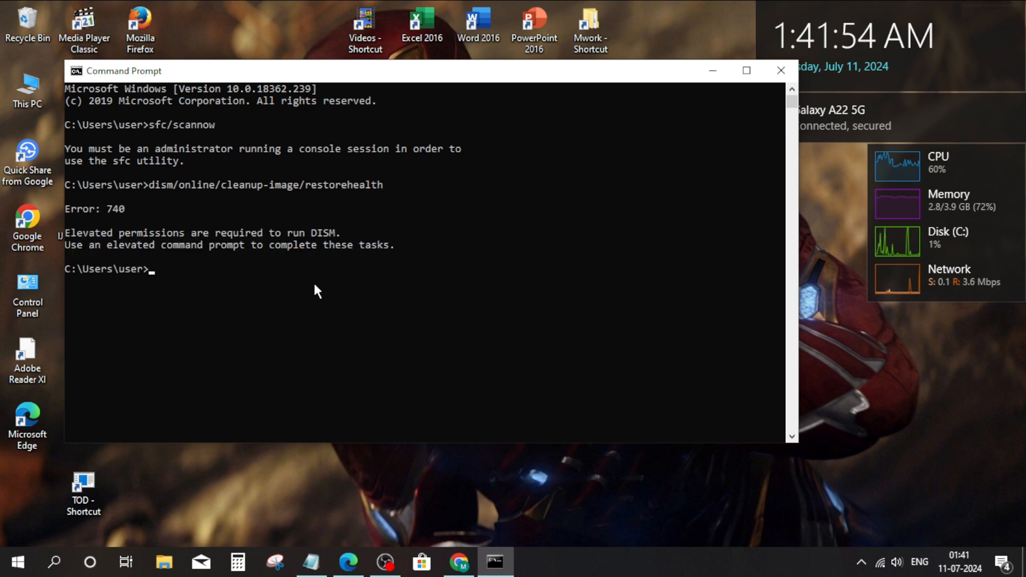
Step: Close the non-elevated Command Prompt and open the Start menu
click(775, 70)
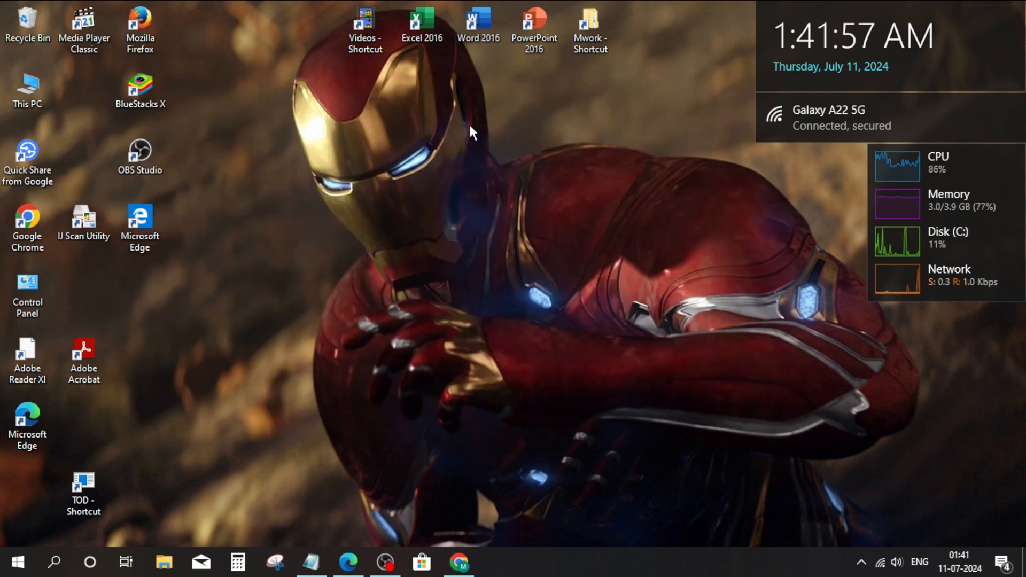
click(18, 561)
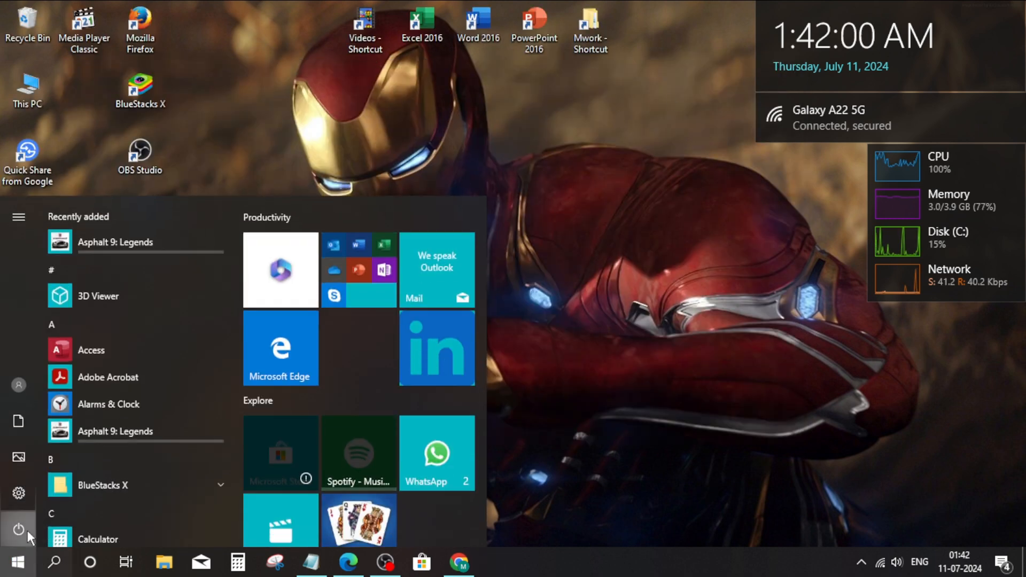
mouse_move(422, 149)
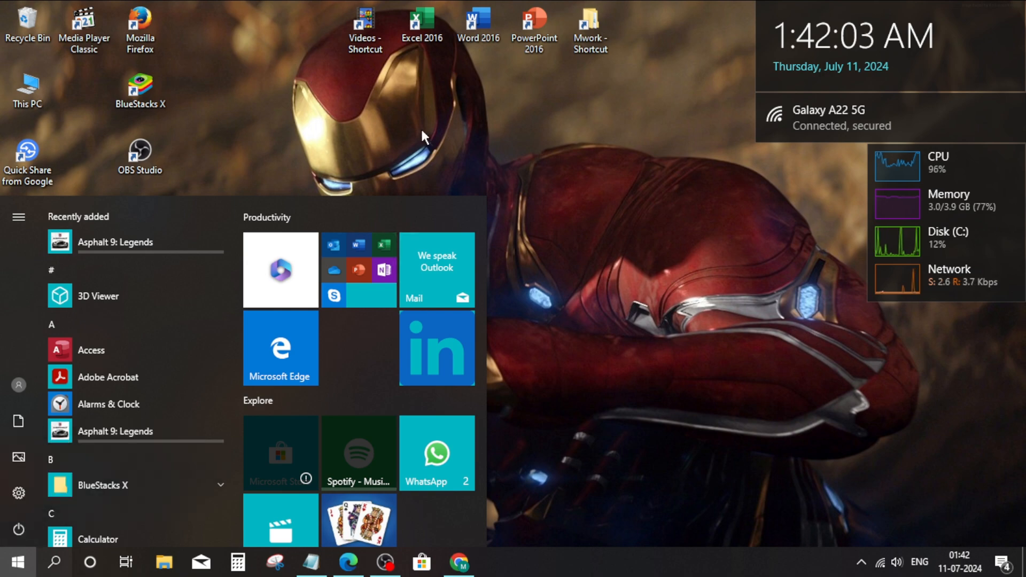